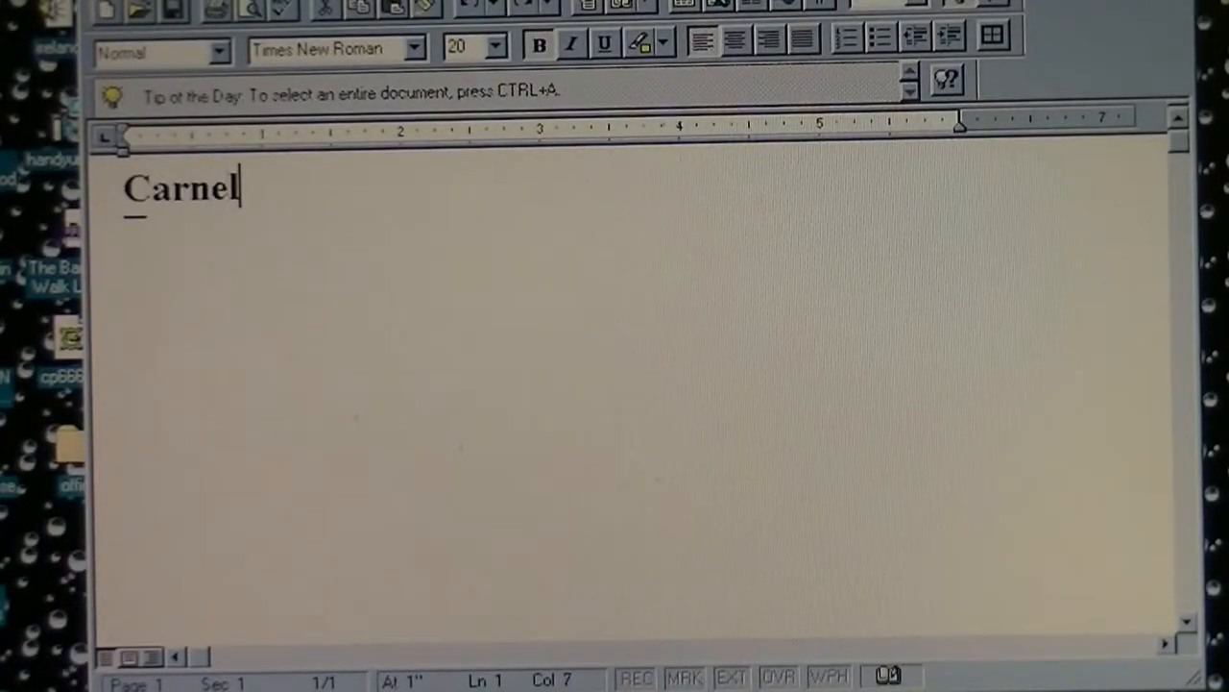
Type 'CarnelProd666.' in bold 20 pt Times New Roman, then begin 'Enjoy the' on the next line.
{"action": "type", "text": "Prod"}
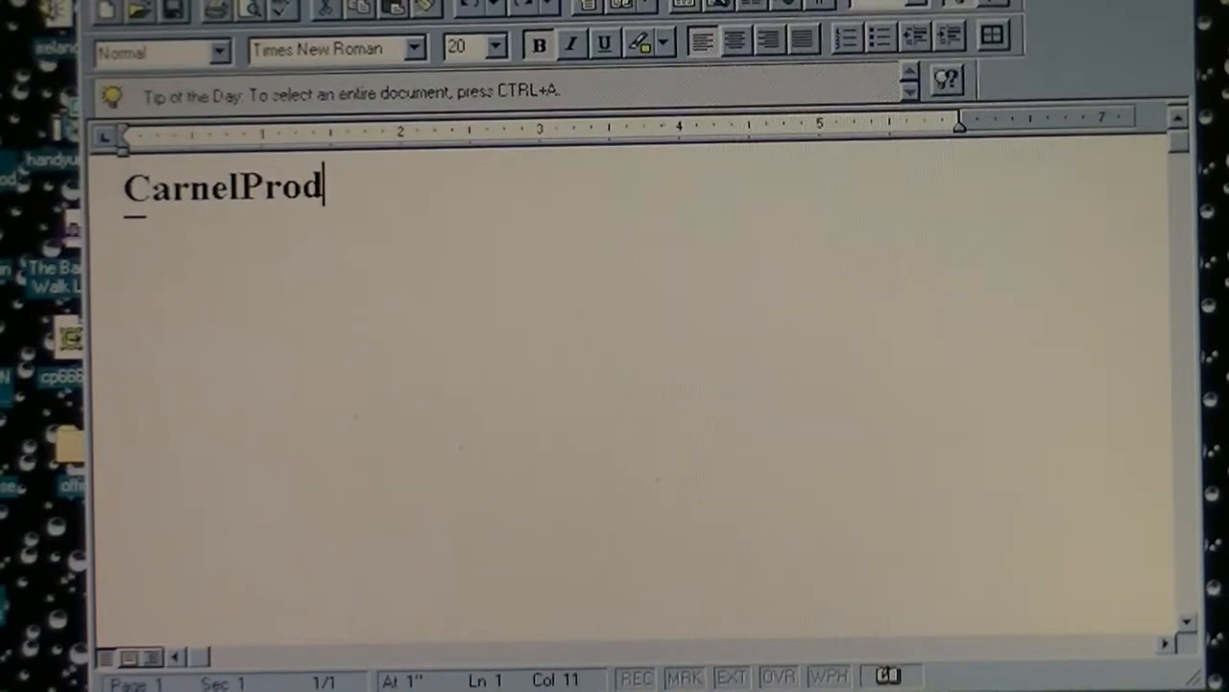
{"action": "type", "text": "666."}
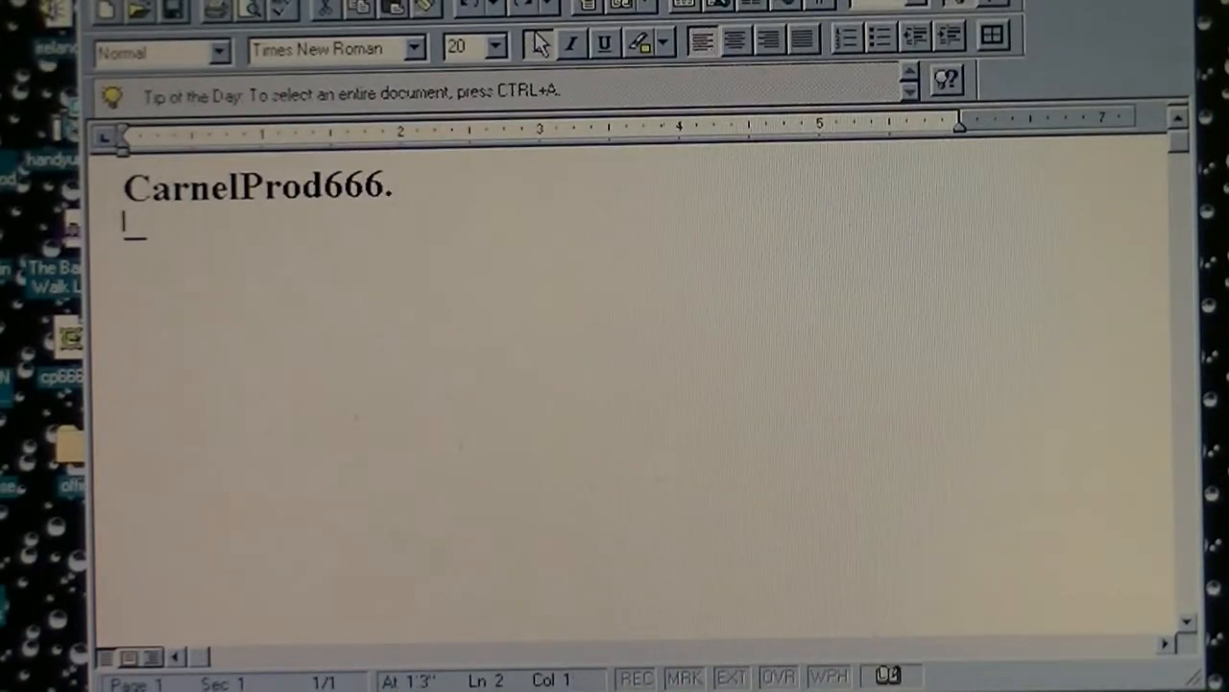
{"action": "type", "text": "En"}
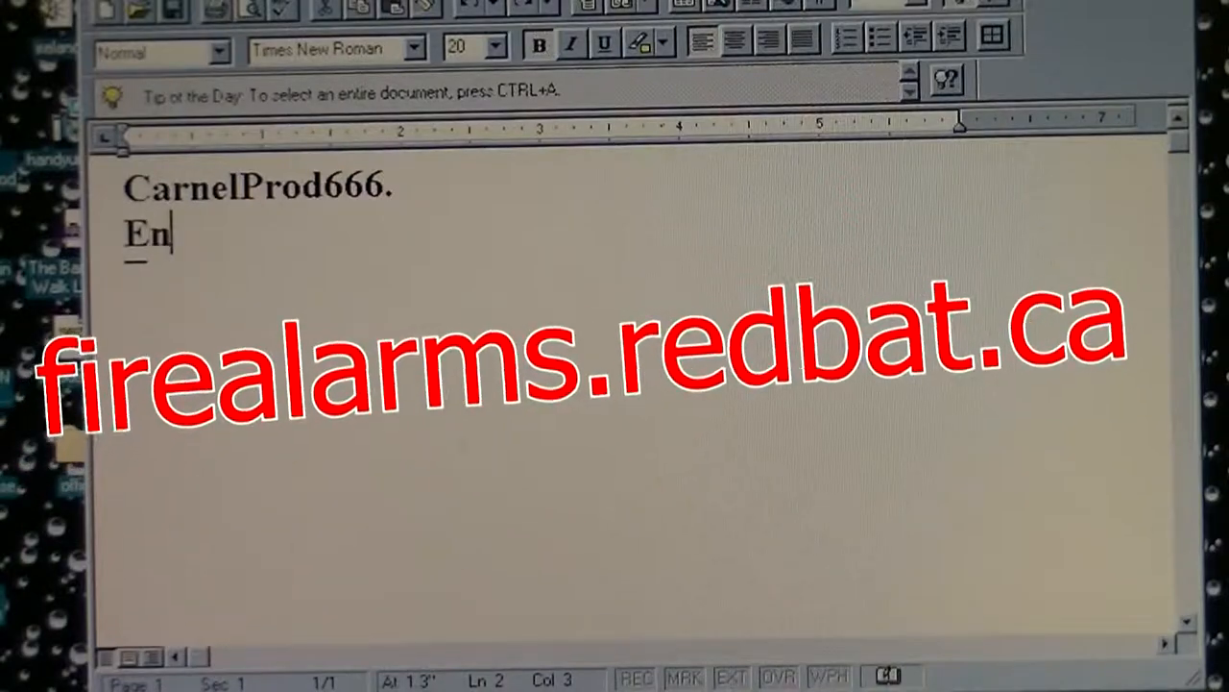
{"action": "type", "text": "joy the"}
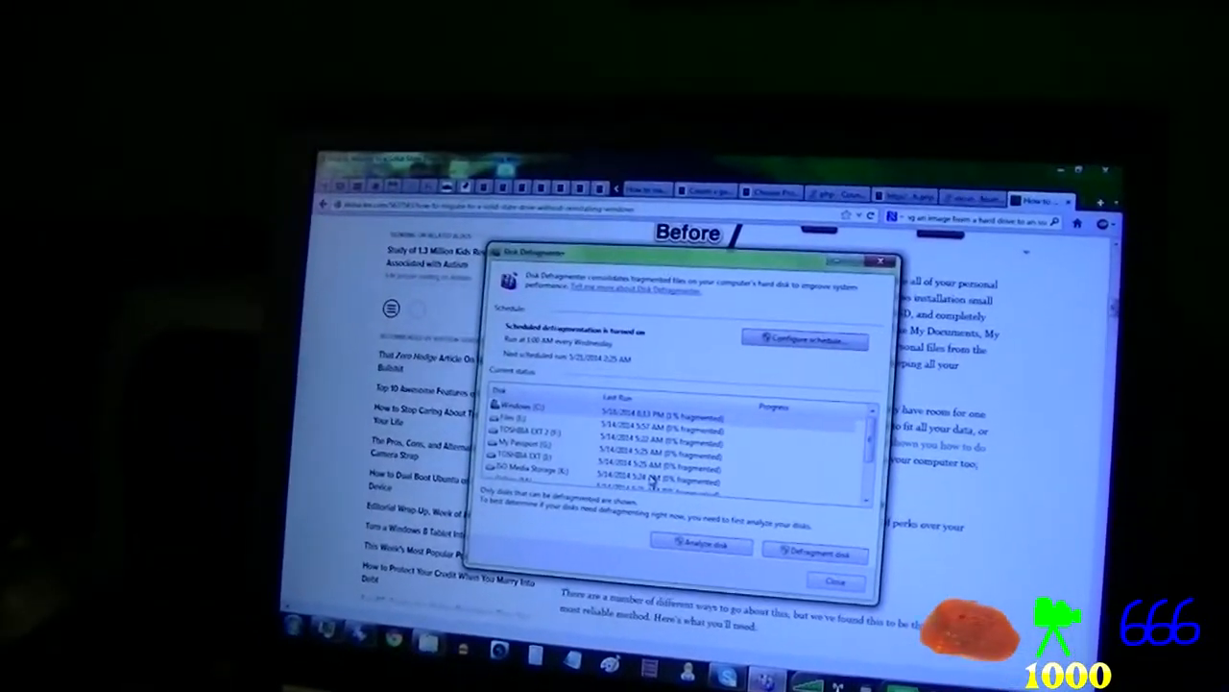
Run Analyze disk on the Windows (C:) drive in Disk Defragmenter.
{"action": "left_click", "coordinate": [701, 545]}
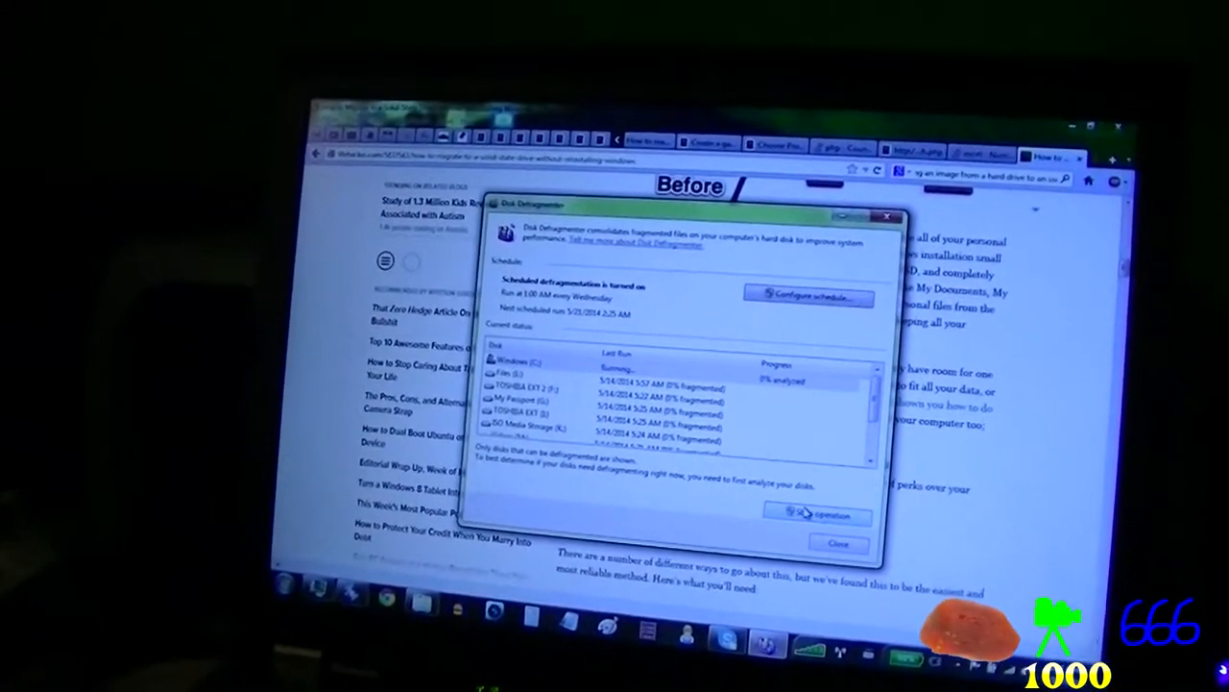